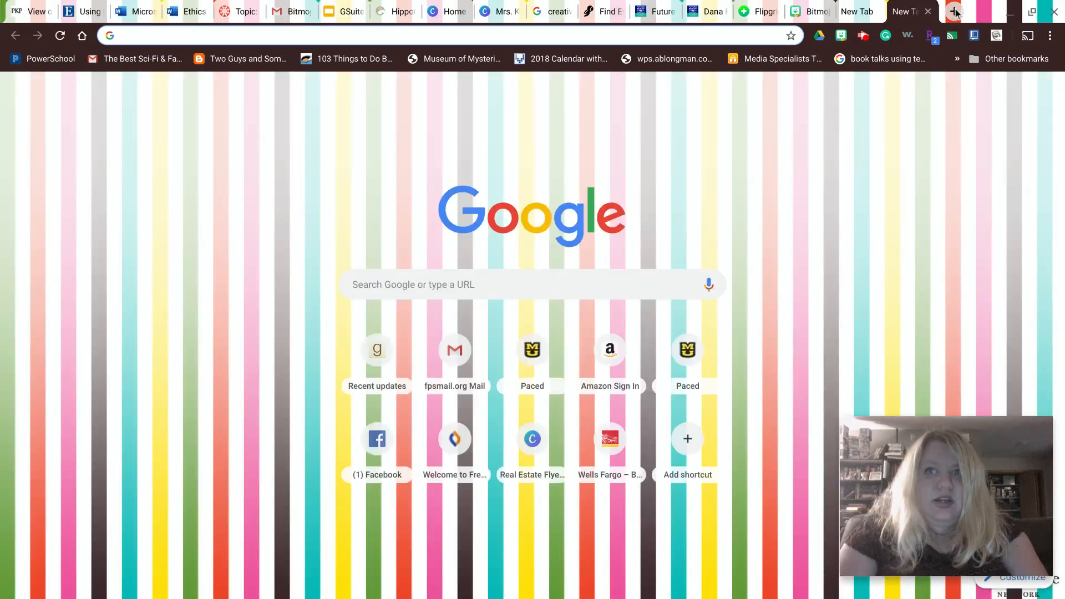
pyautogui.write('www.bit')
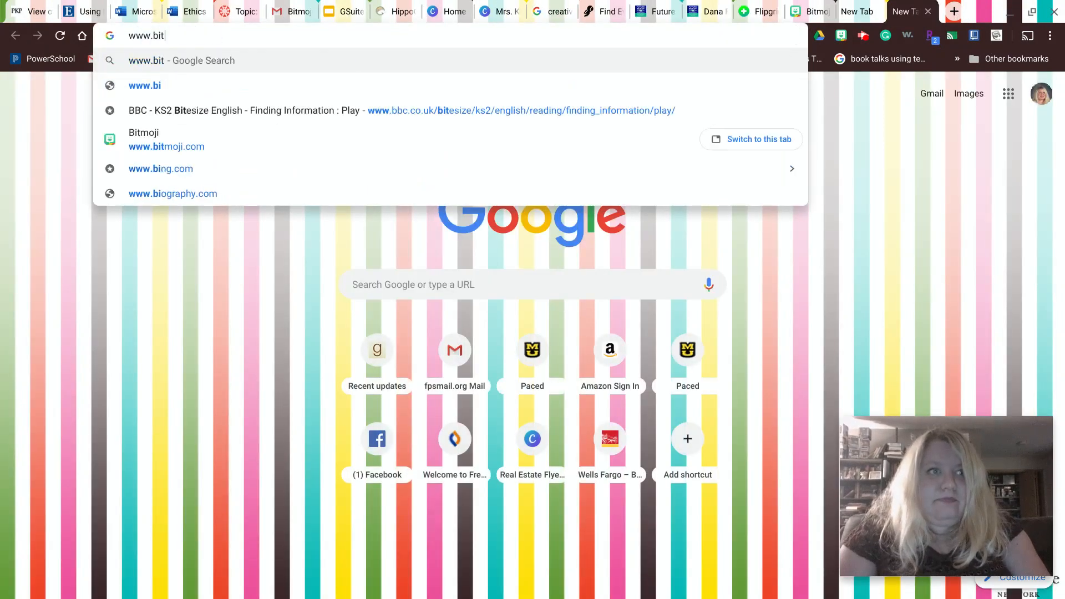
pyautogui.click(166, 139)
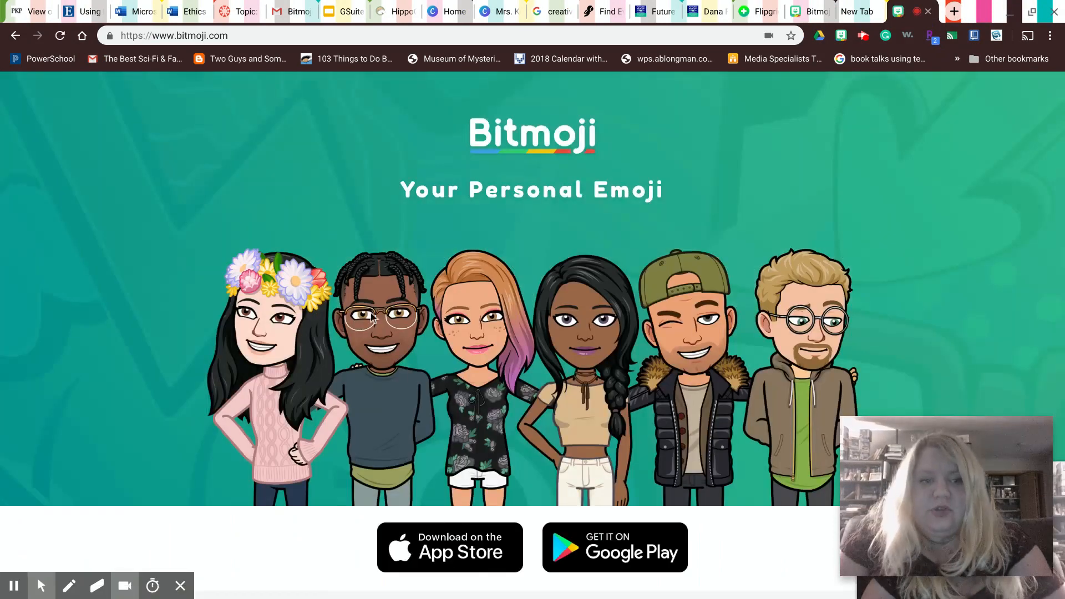
pyautogui.moveTo(628, 390)
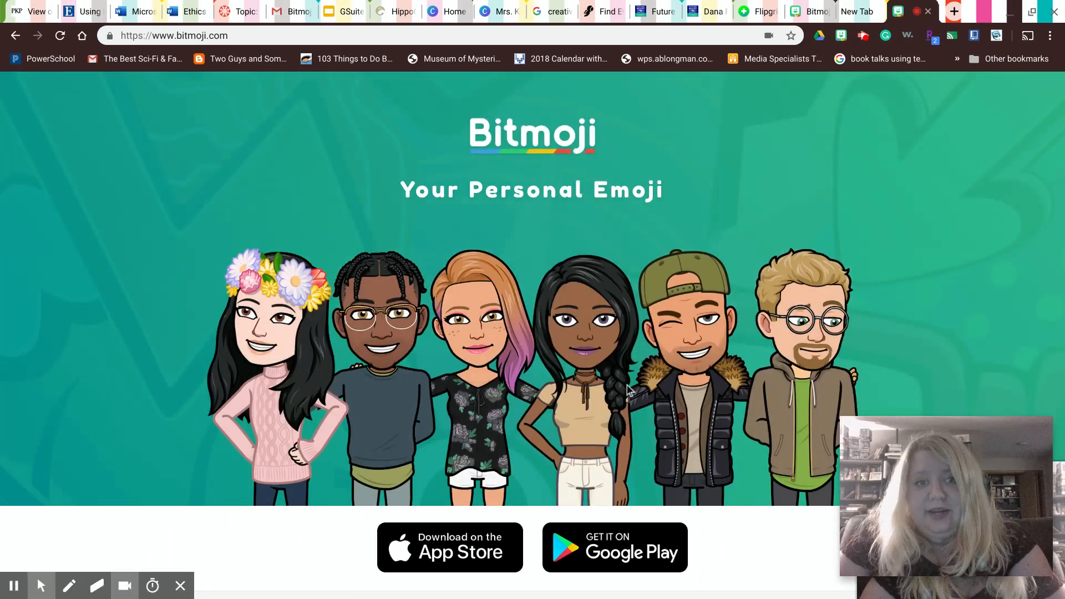
pyautogui.moveTo(594, 400)
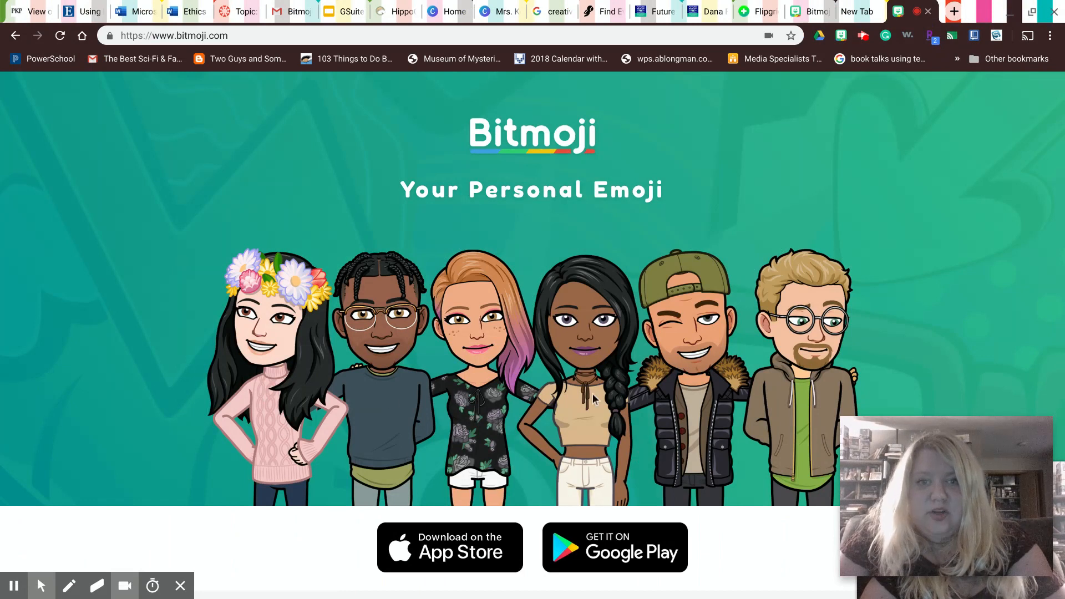
# Step: Scroll the Bitmoji home page down to the section listing Bitmoji for Chrome Desktop
pyautogui.scroll(-3)
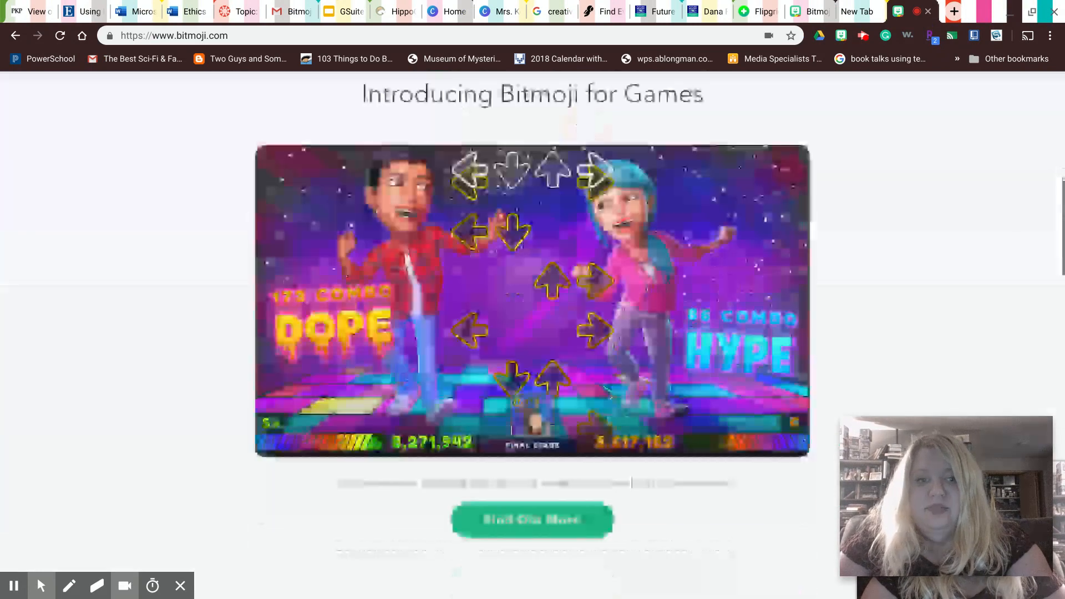
pyautogui.scroll(-3)
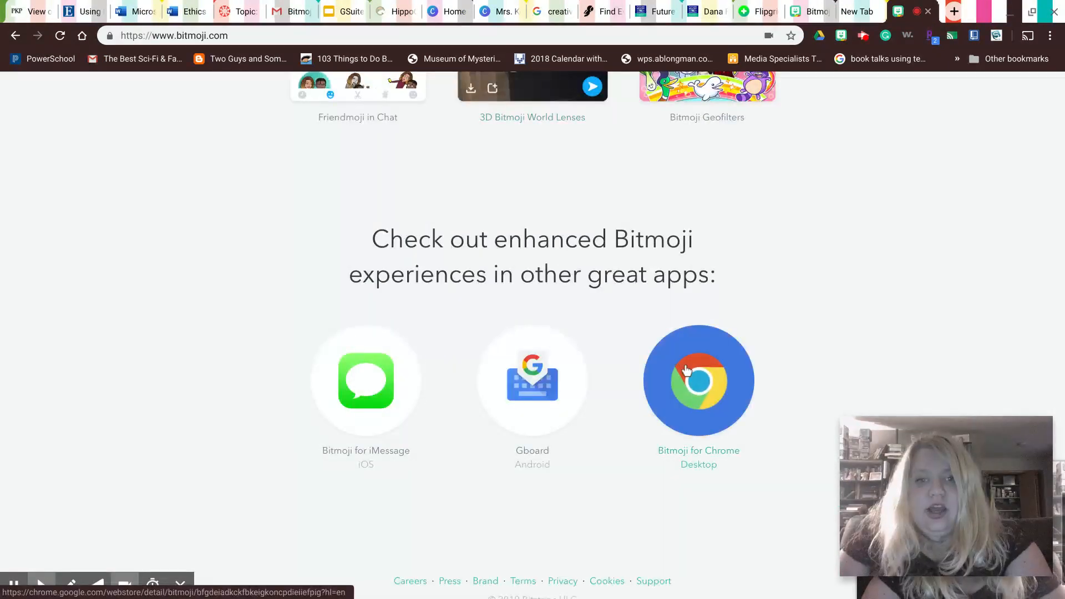
# Step: Confirm the Bitmoji for Chrome Desktop store listing shows it installed, then launch the extension's login
pyautogui.click(698, 380)
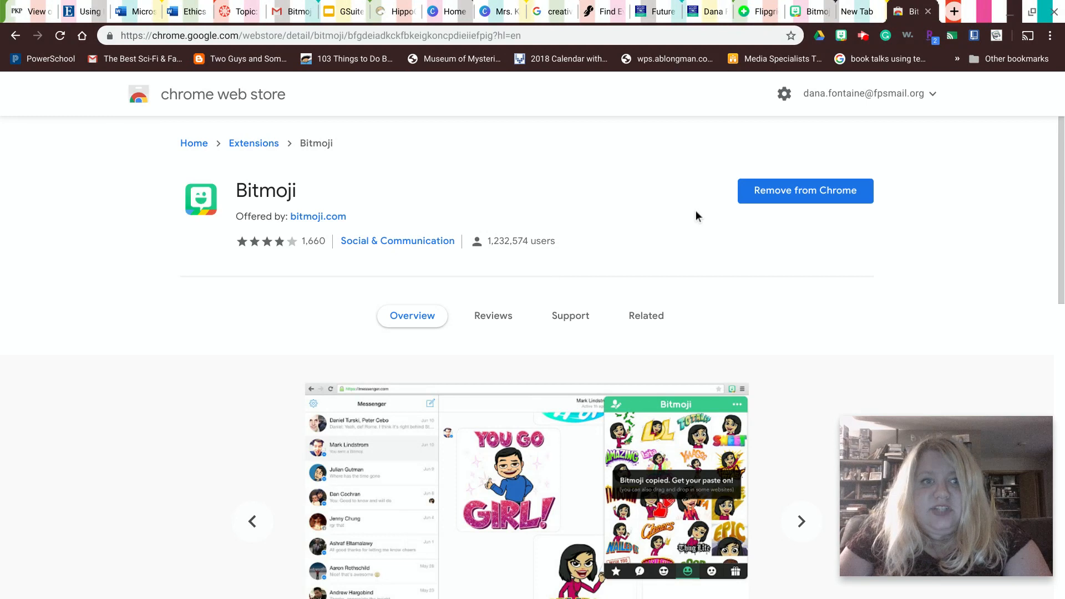
pyautogui.scroll(-3)
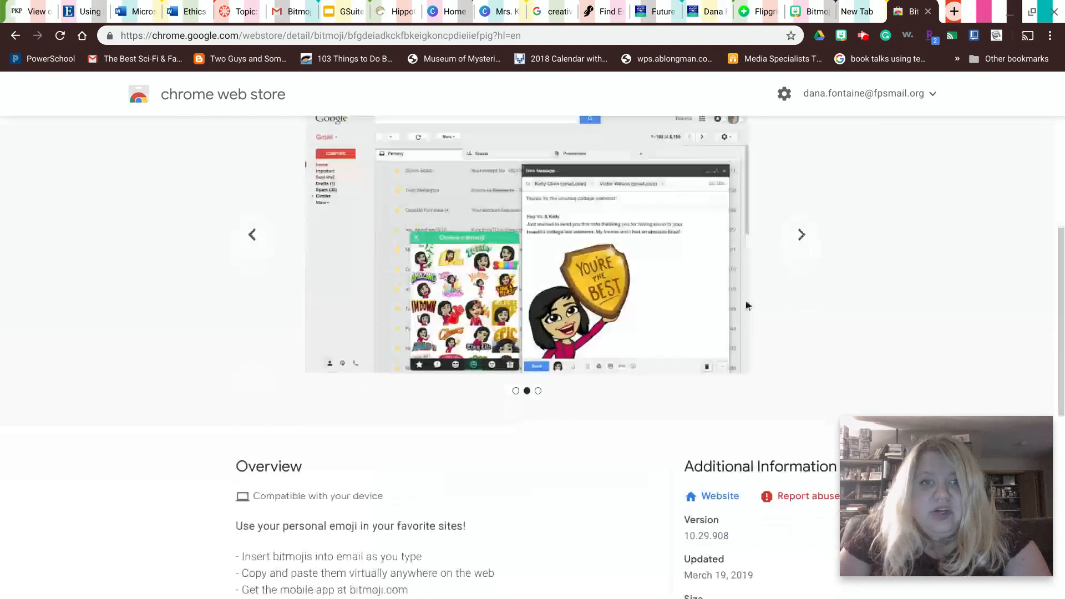
pyautogui.scroll(-3)
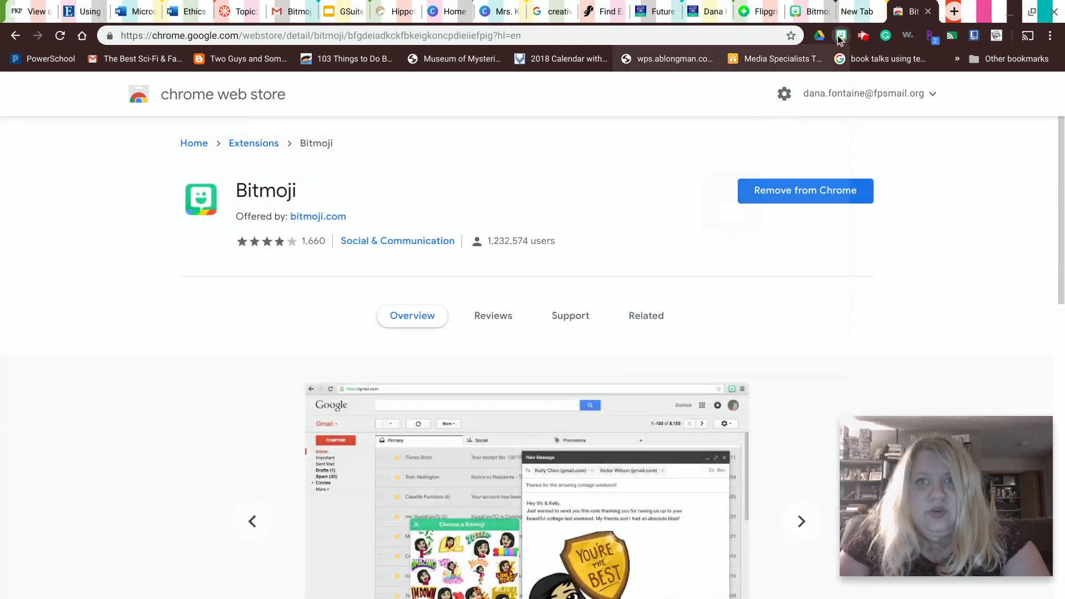
pyautogui.click(841, 35)
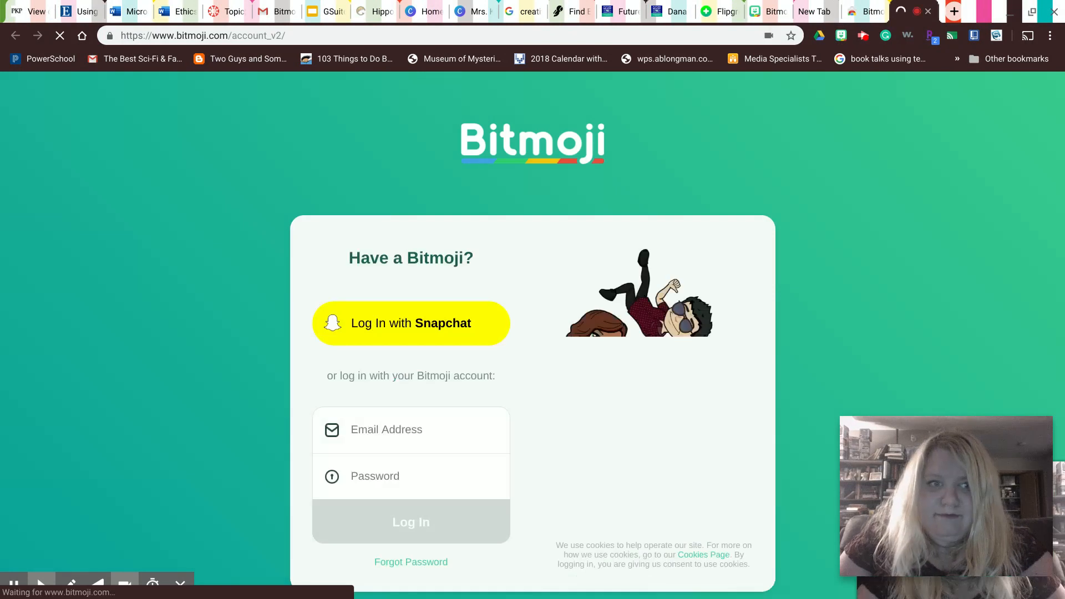
# Step: Log in to Bitmoji with the saved dana_ account email and password, retrying after a rejection
pyautogui.click(411, 429)
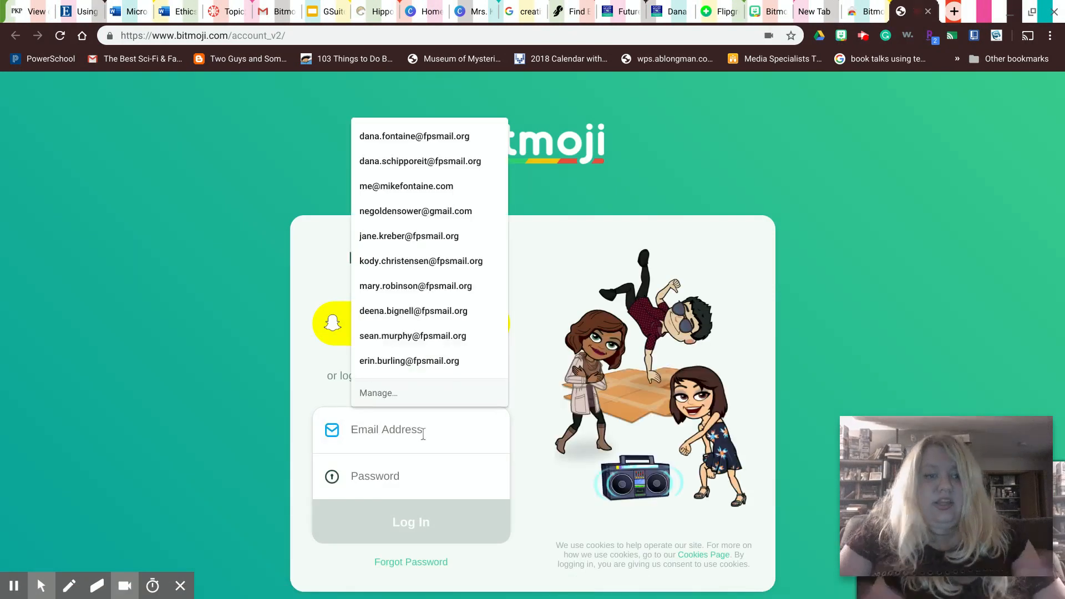
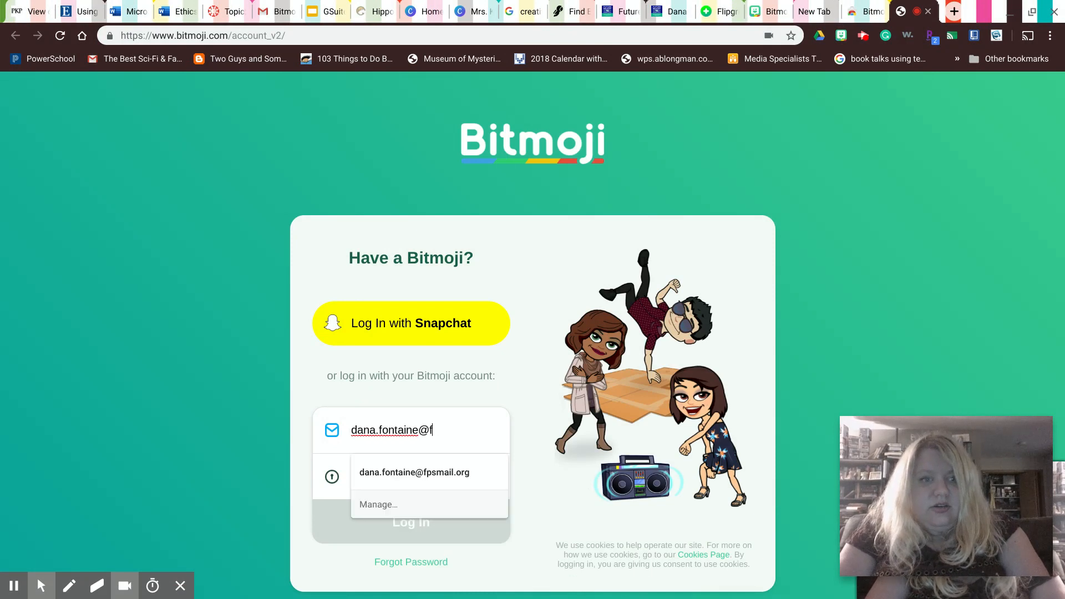
pyautogui.click(414, 472)
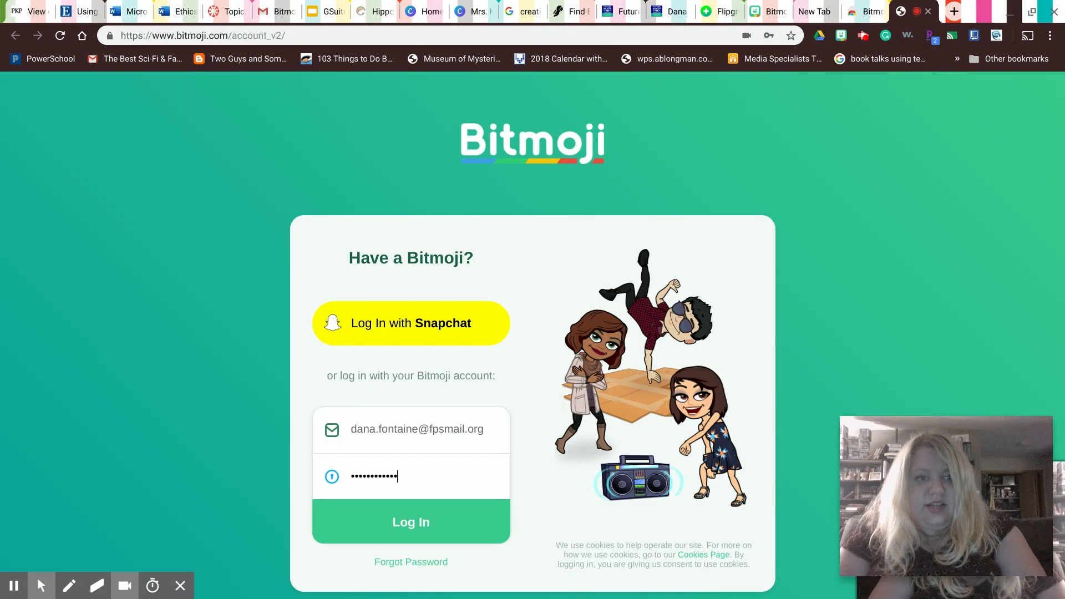
pyautogui.click(411, 521)
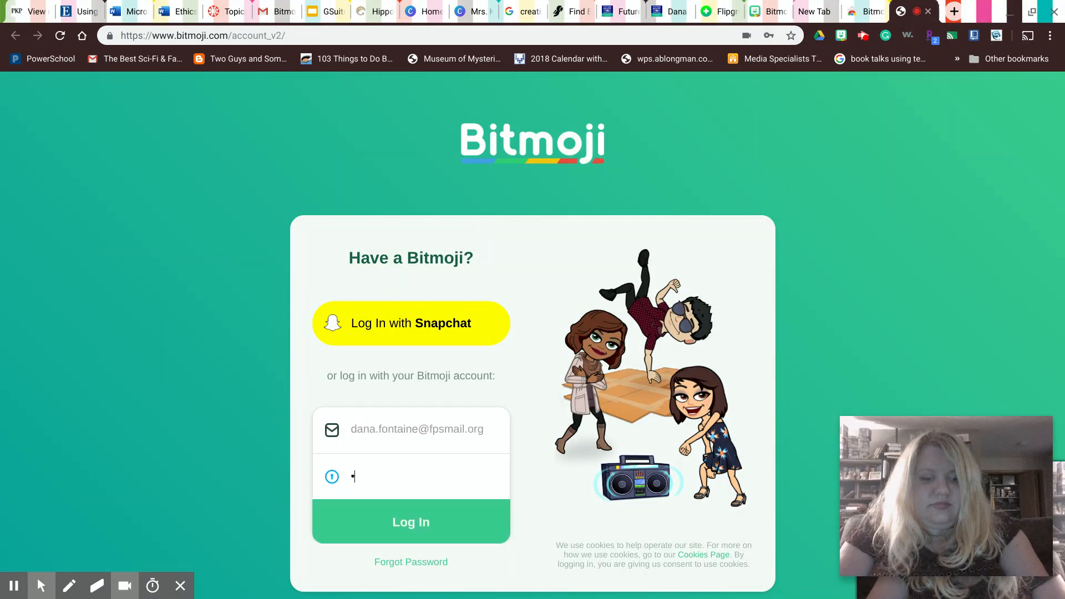
pyautogui.click(410, 522)
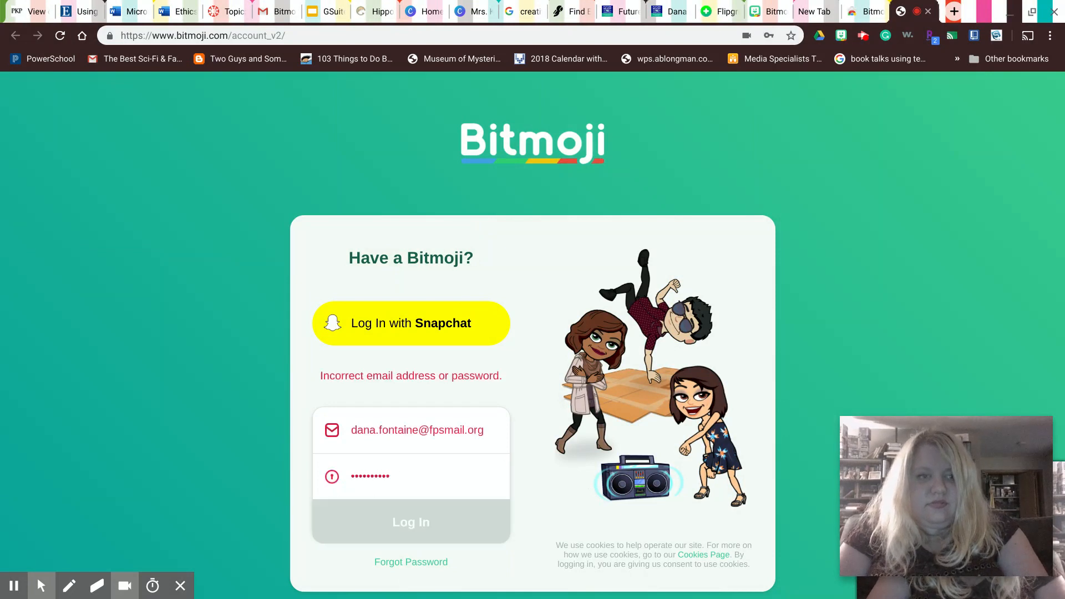
pyautogui.click(411, 429)
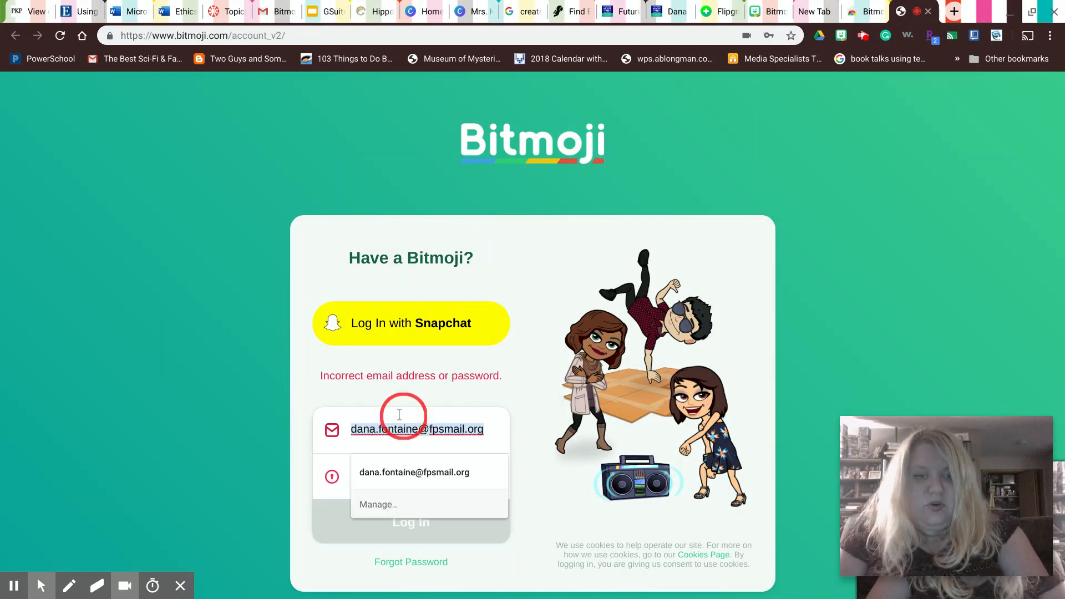
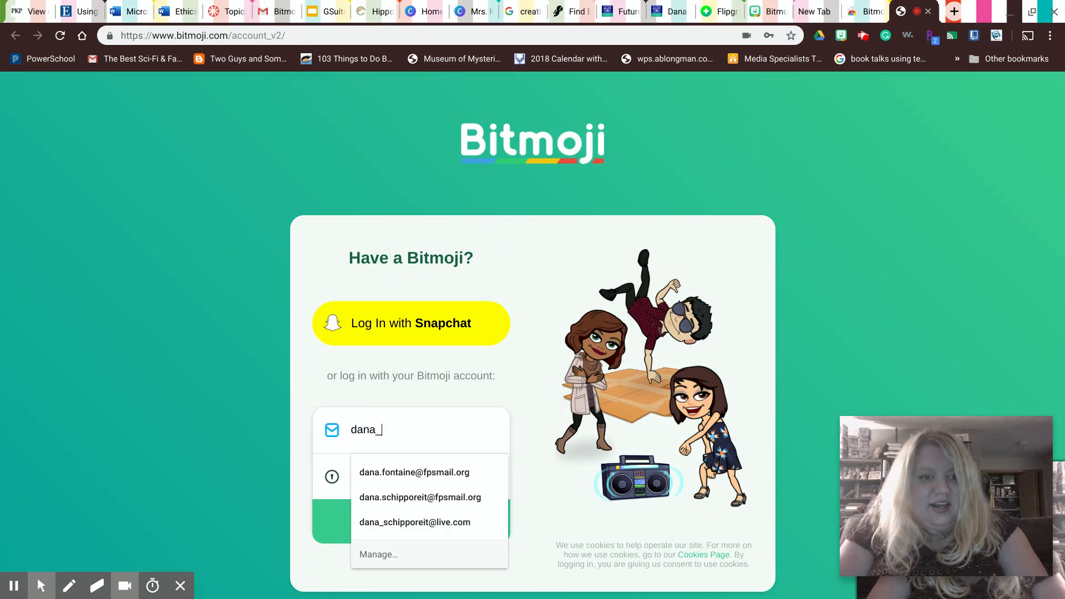
pyautogui.click(414, 521)
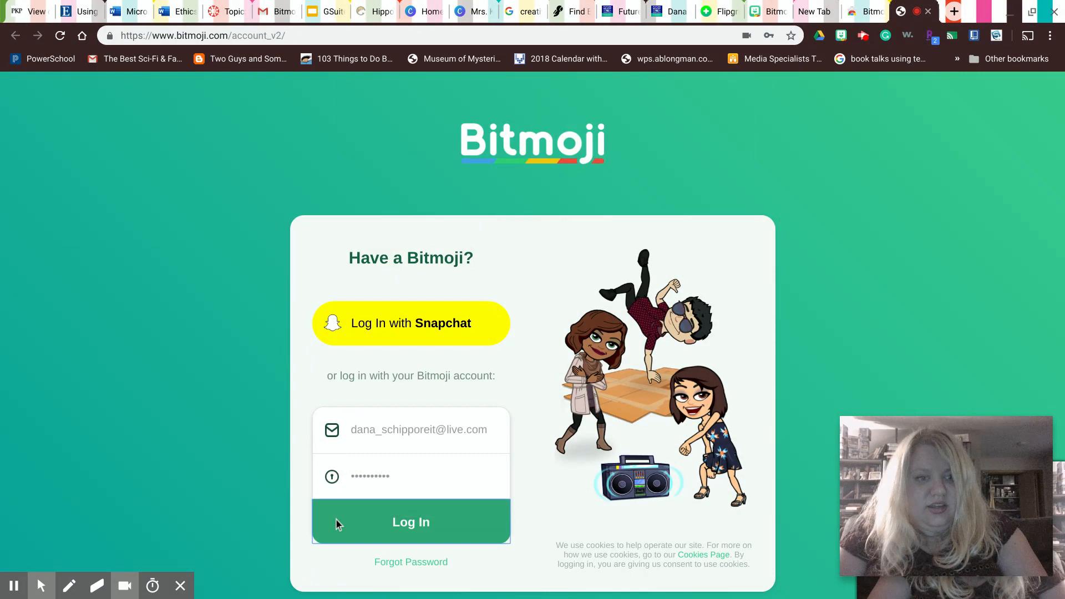
pyautogui.click(411, 521)
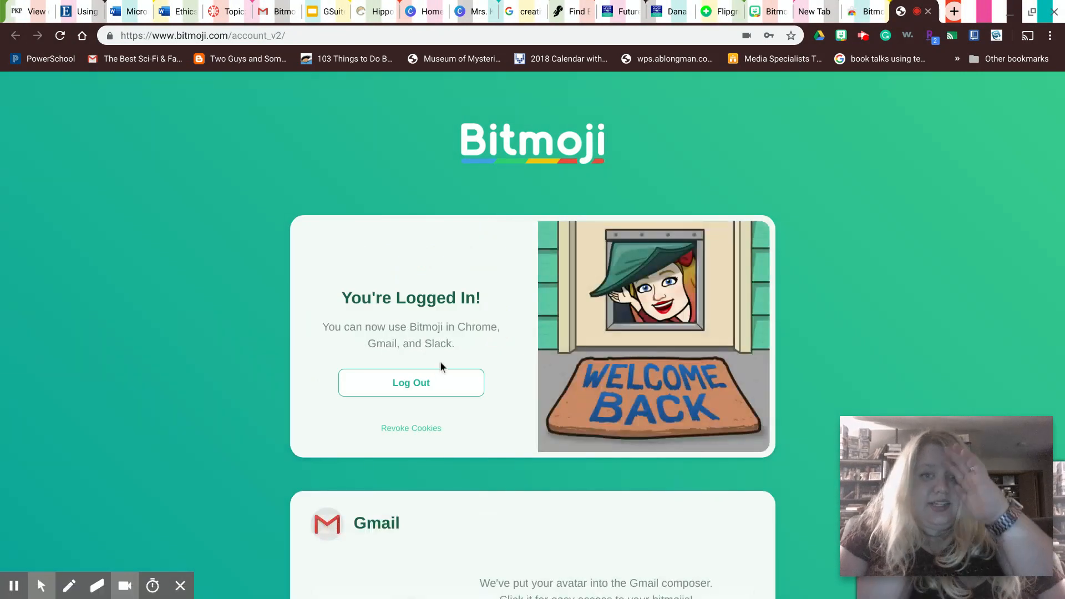
# Step: Scroll through the Bitmoji account page, then return to the Gmail reply tab
pyautogui.scroll(-3)
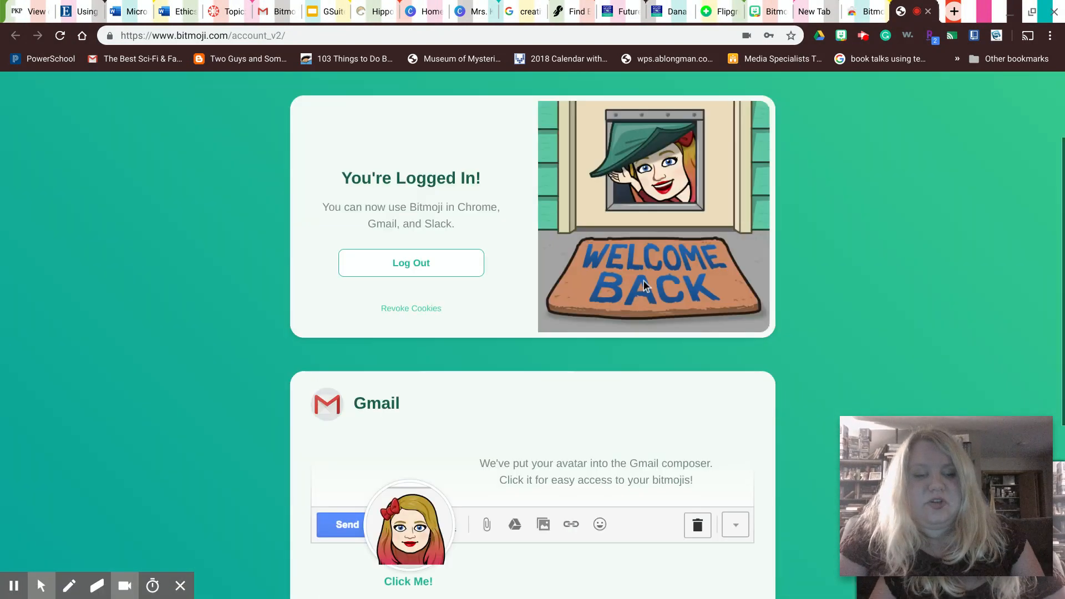
pyautogui.scroll(-3)
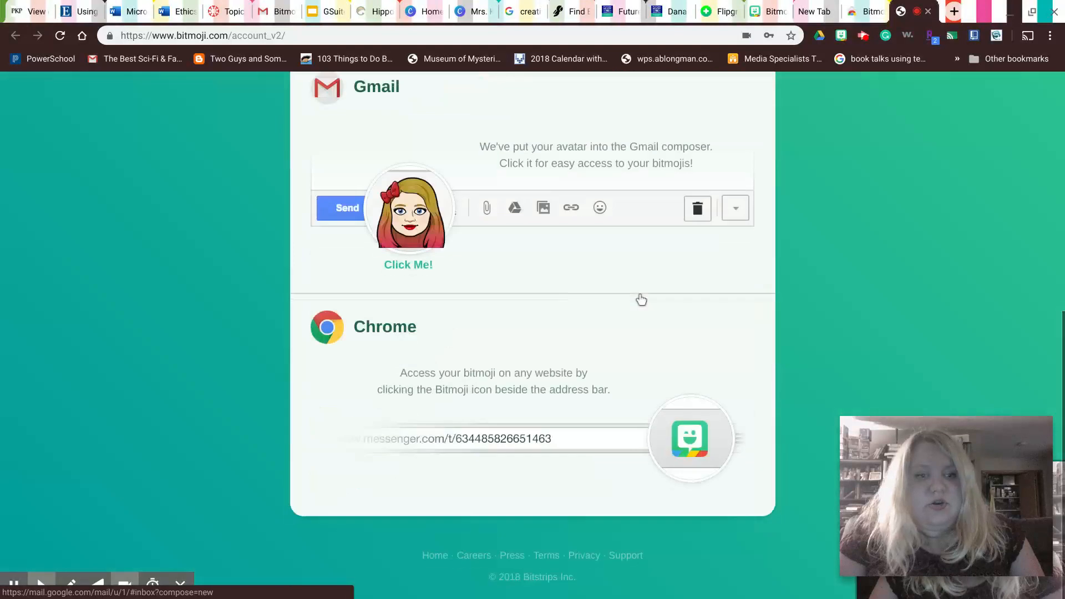
pyautogui.scroll(3)
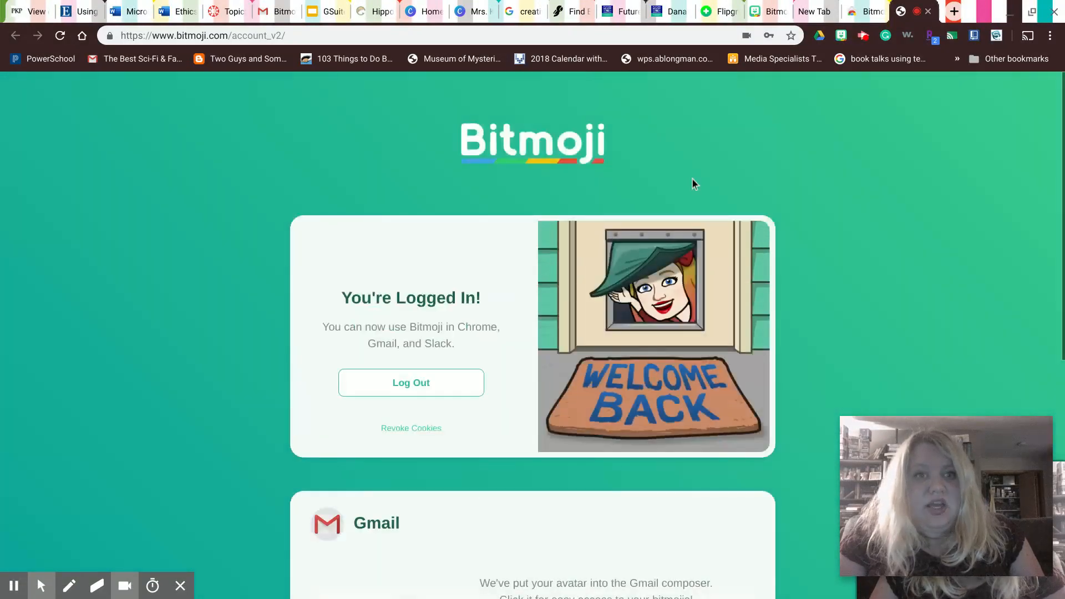
pyautogui.moveTo(702, 178)
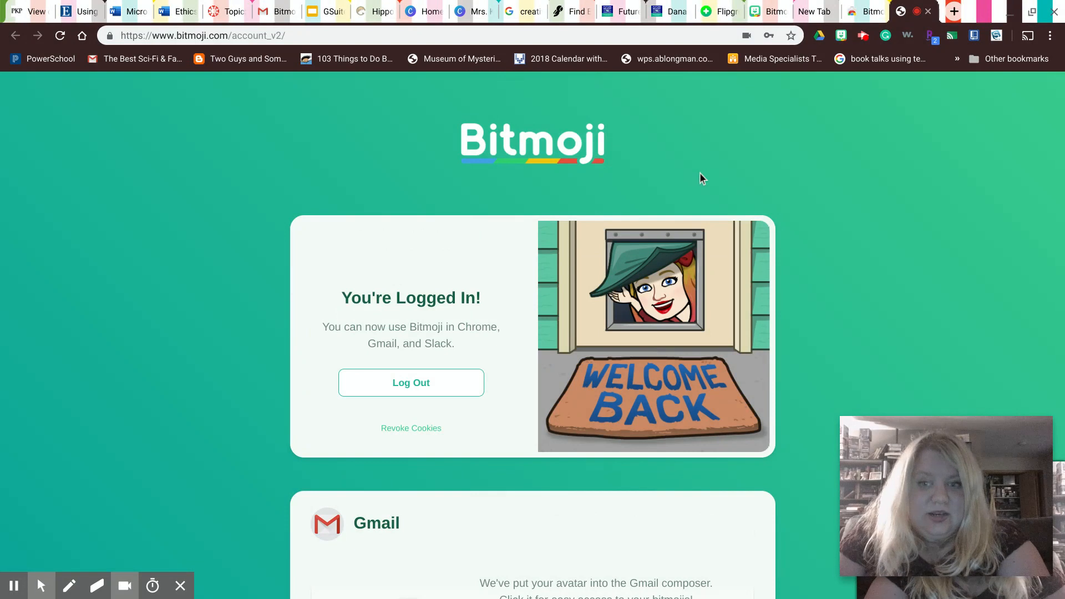
pyautogui.moveTo(771, 123)
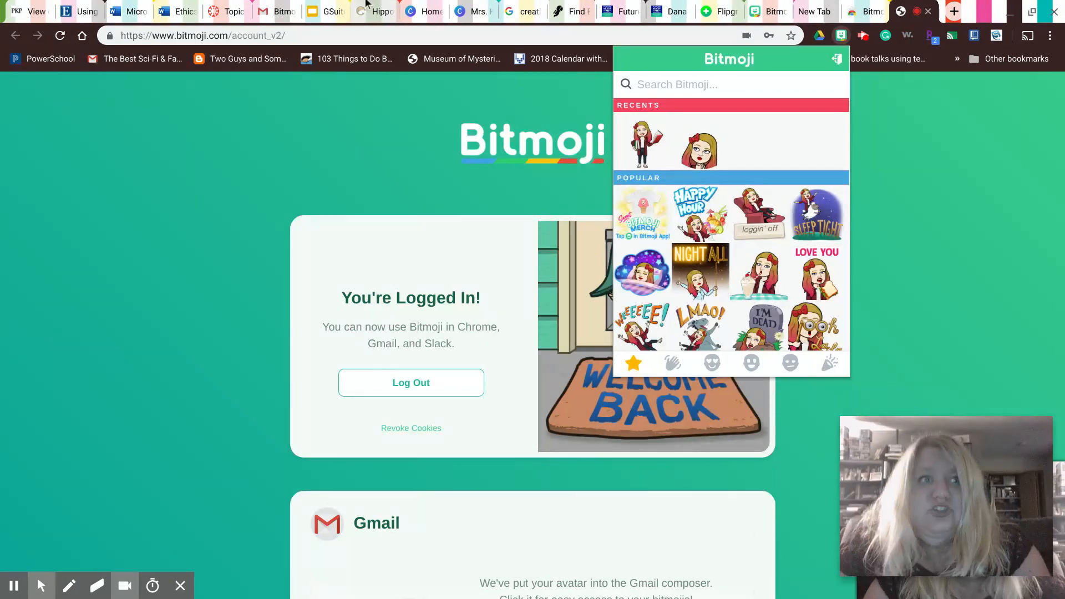
pyautogui.click(261, 12)
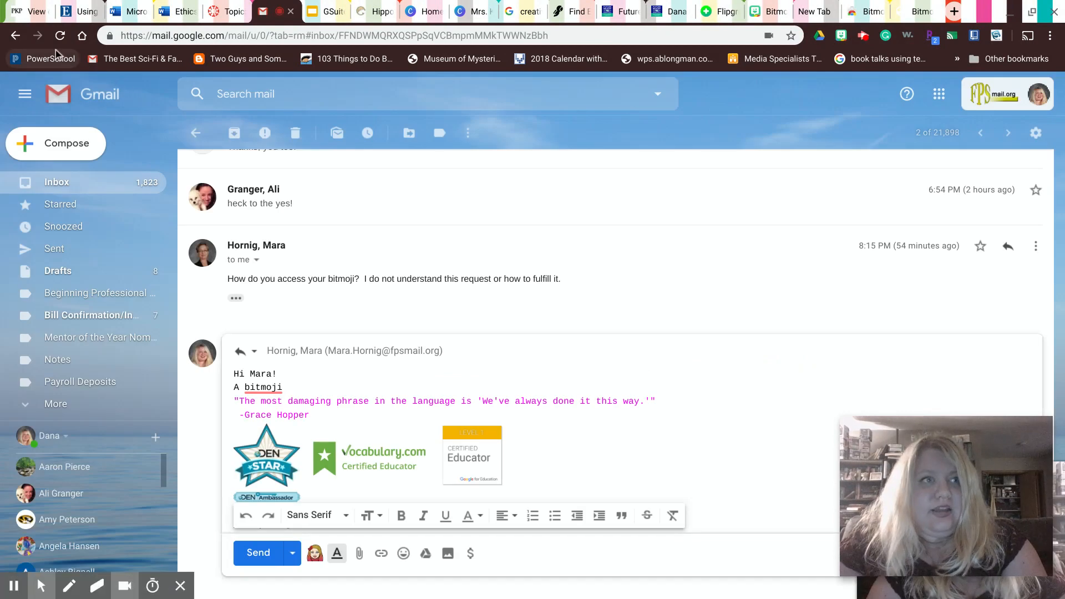
# Step: Place the cursor in the Gmail reply body above the signature
pyautogui.click(59, 35)
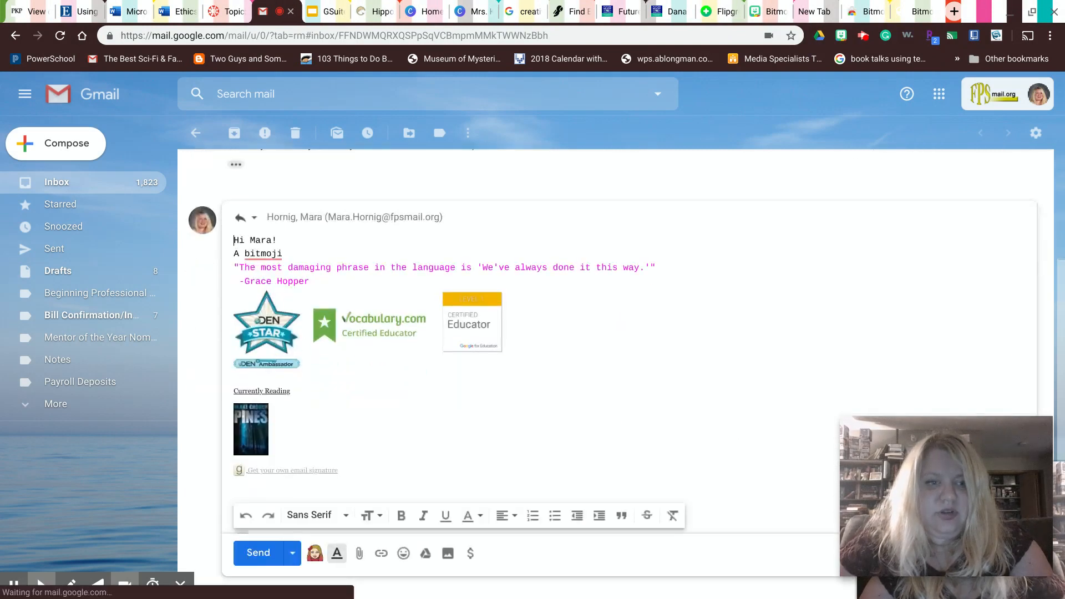
pyautogui.moveTo(314, 553)
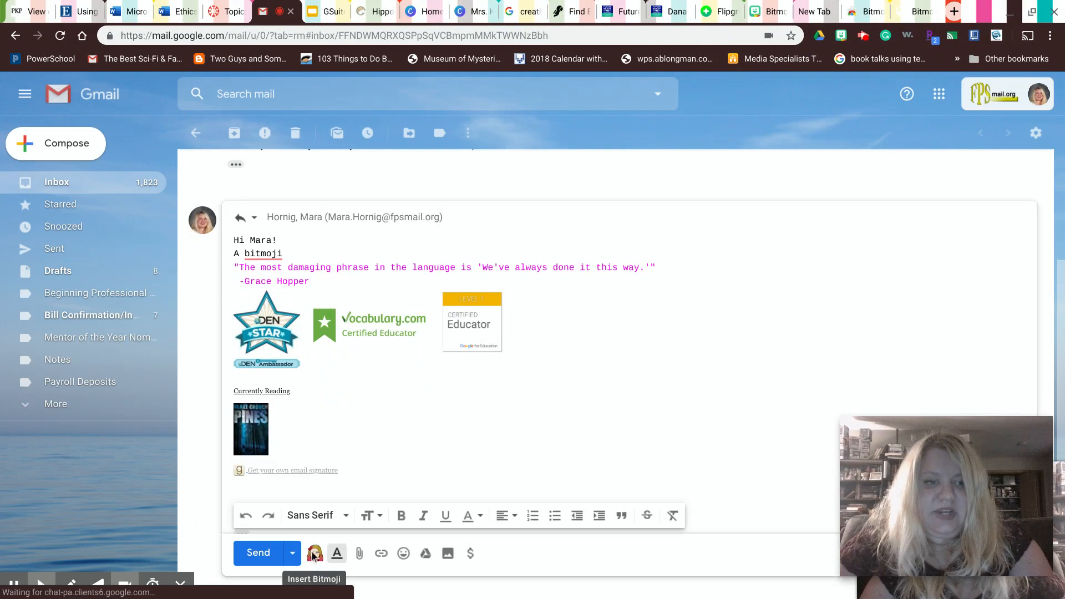
# Step: Search the Bitmoji picker for 'Reading' and pick the Bitmoji reading on a mushroom
pyautogui.click(314, 553)
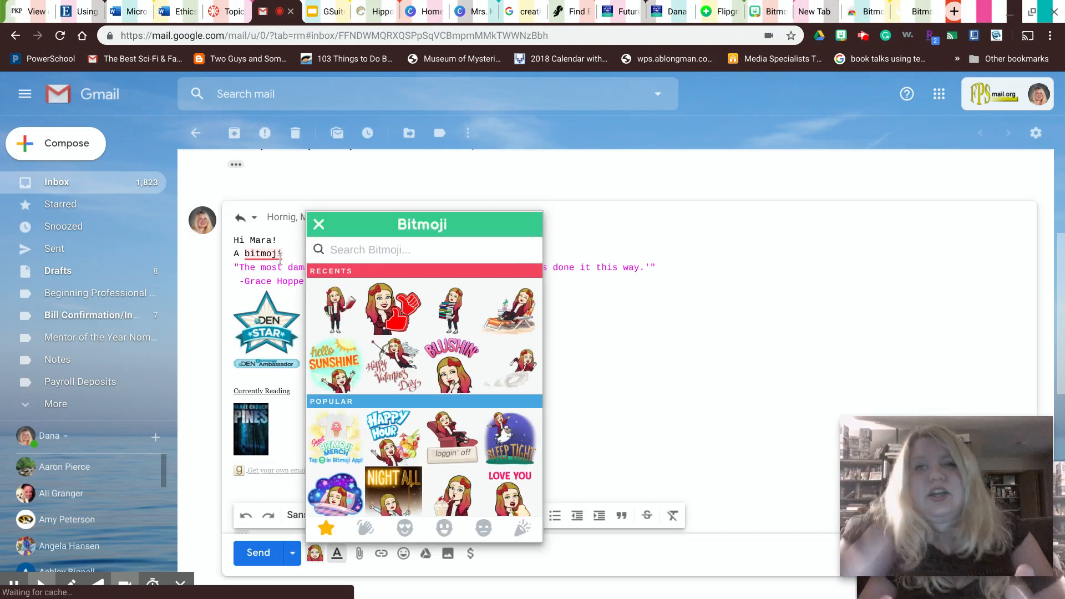
pyautogui.click(262, 253)
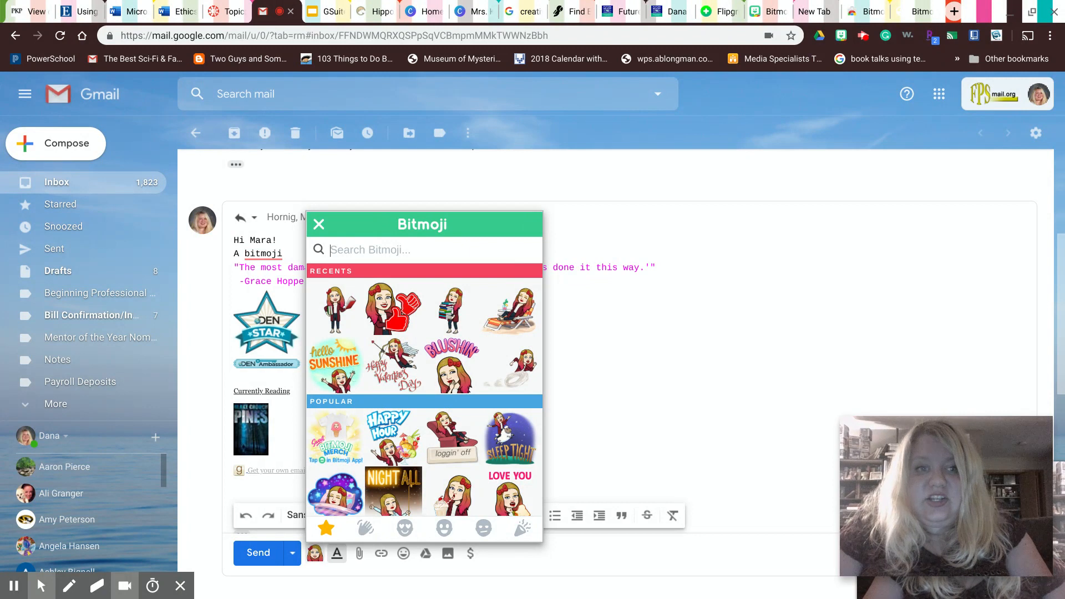
pyautogui.write('Reading')
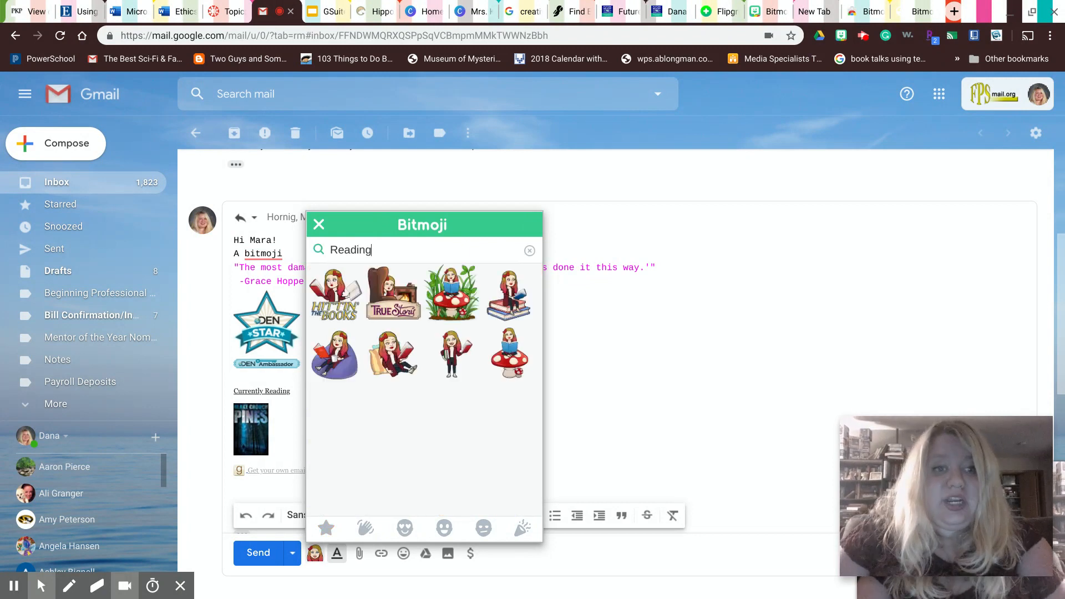
pyautogui.click(508, 366)
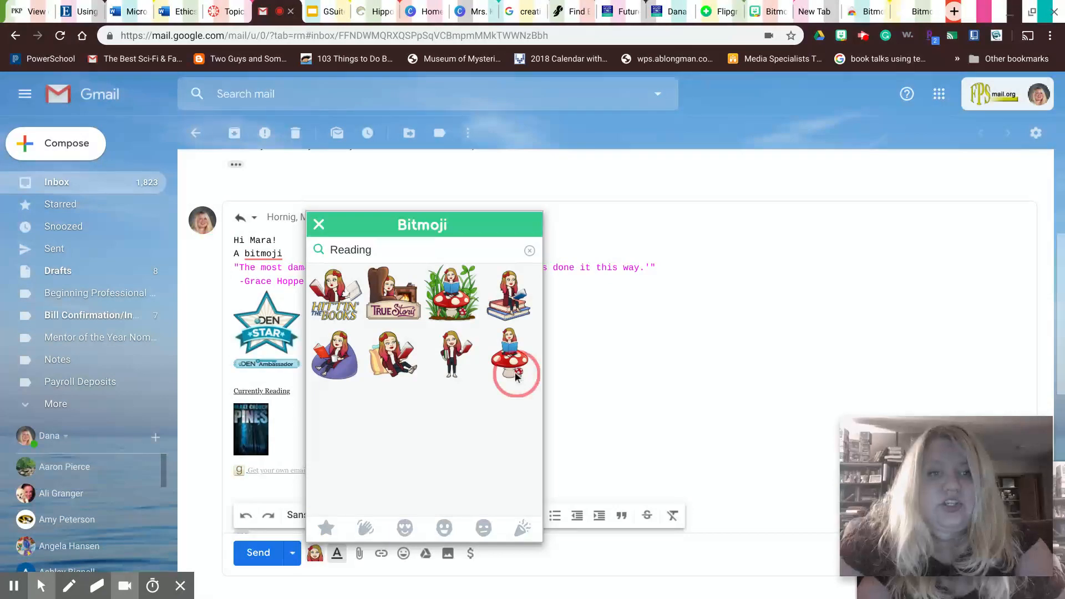
pyautogui.click(515, 370)
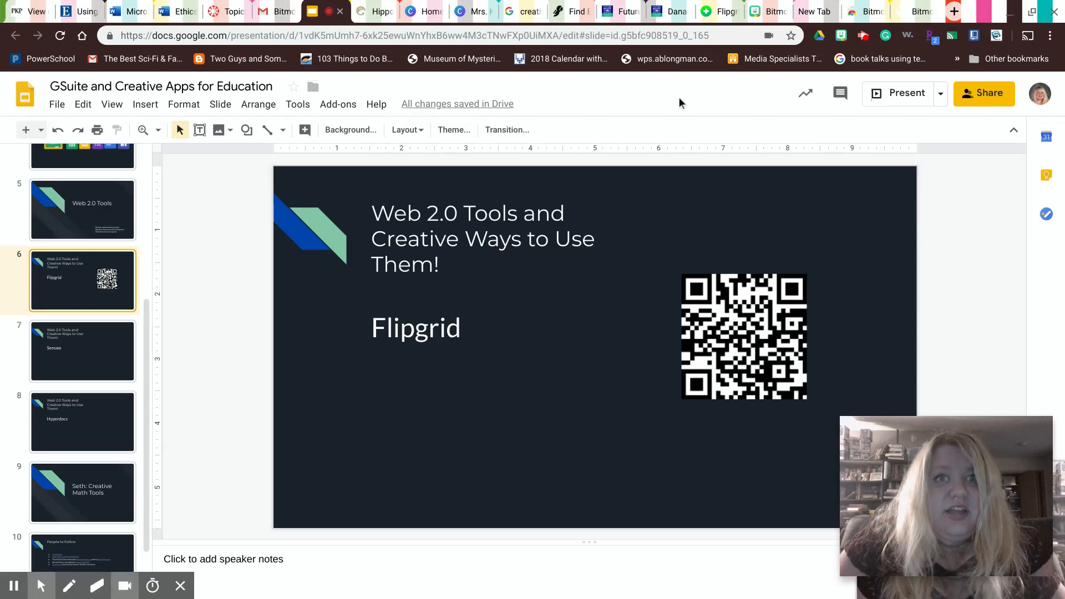
pyautogui.moveTo(841, 36)
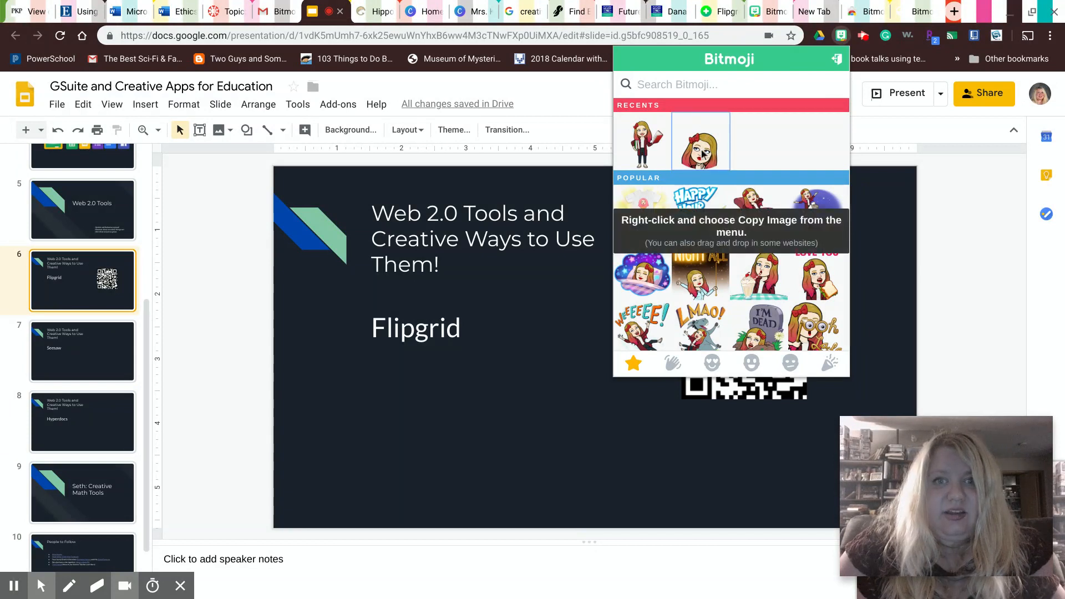
# Step: Copy the red-bow Bitmoji and paste it onto the Flipgrid slide beside the QR code
pyautogui.rightClick(701, 139)
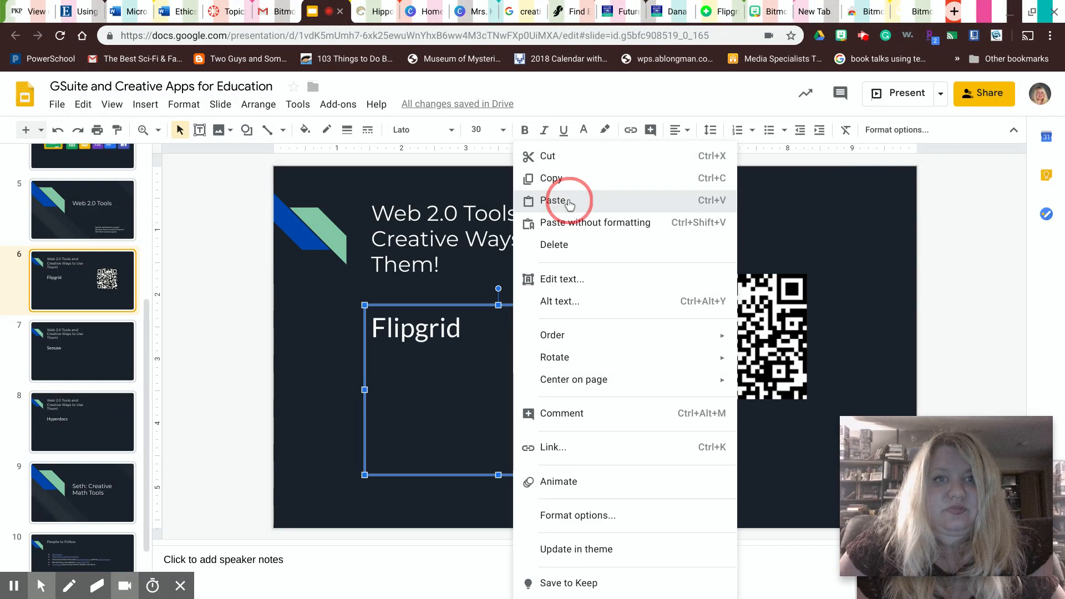
pyautogui.click(555, 200)
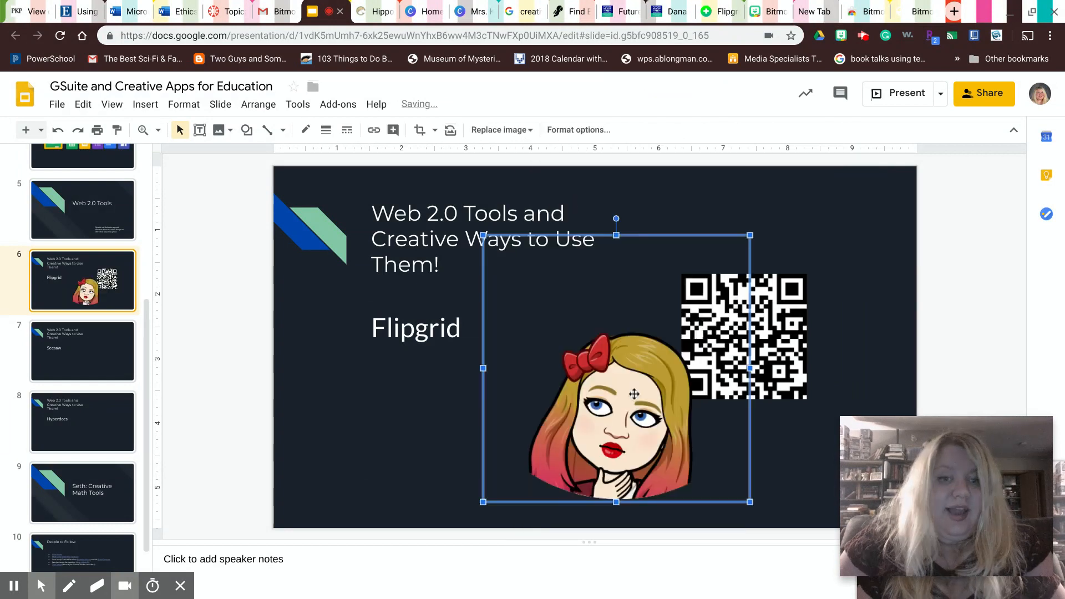